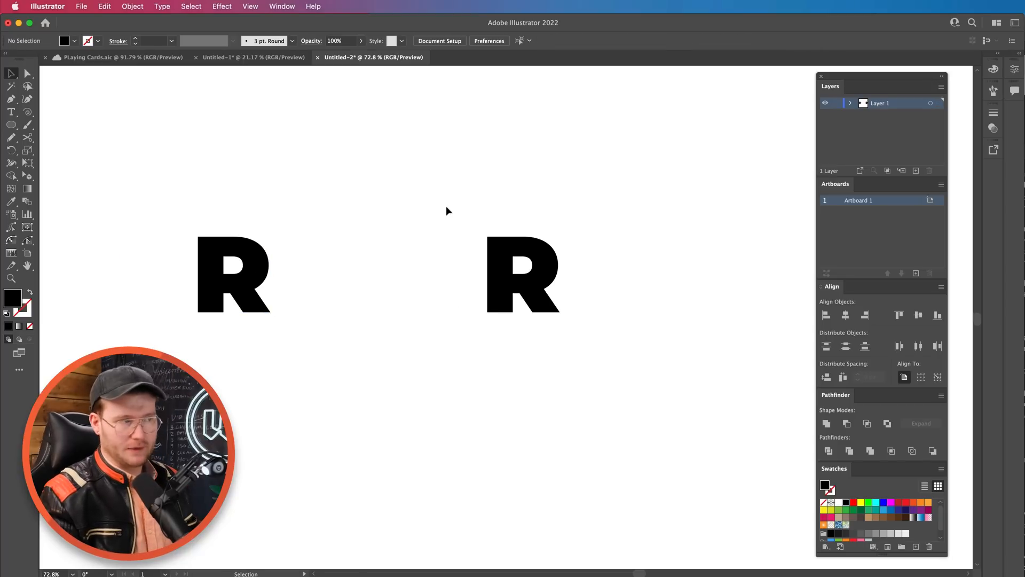
Draw a black circle with a smaller white circle centred inside it, below the R letters.
left_click(524, 274)
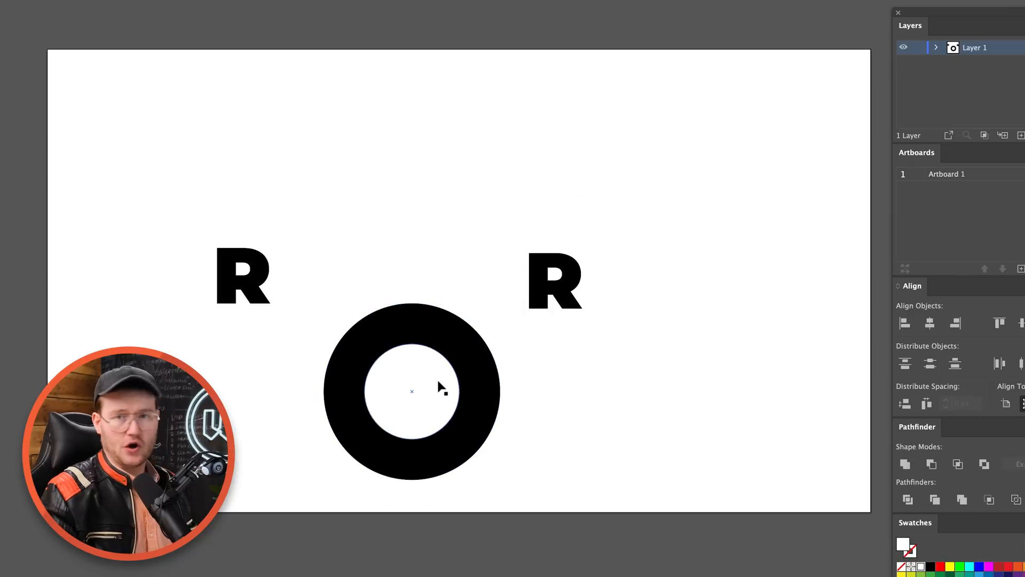
Select both circles and use Pathfinder Minus Front to punch out a thick black ring.
left_click(411, 390)
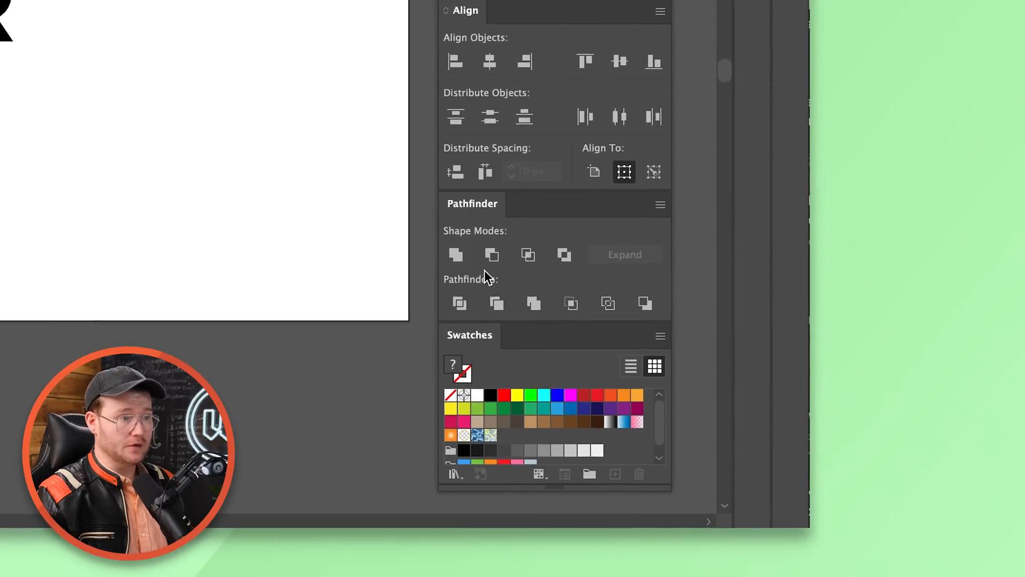
left_click(452, 85)
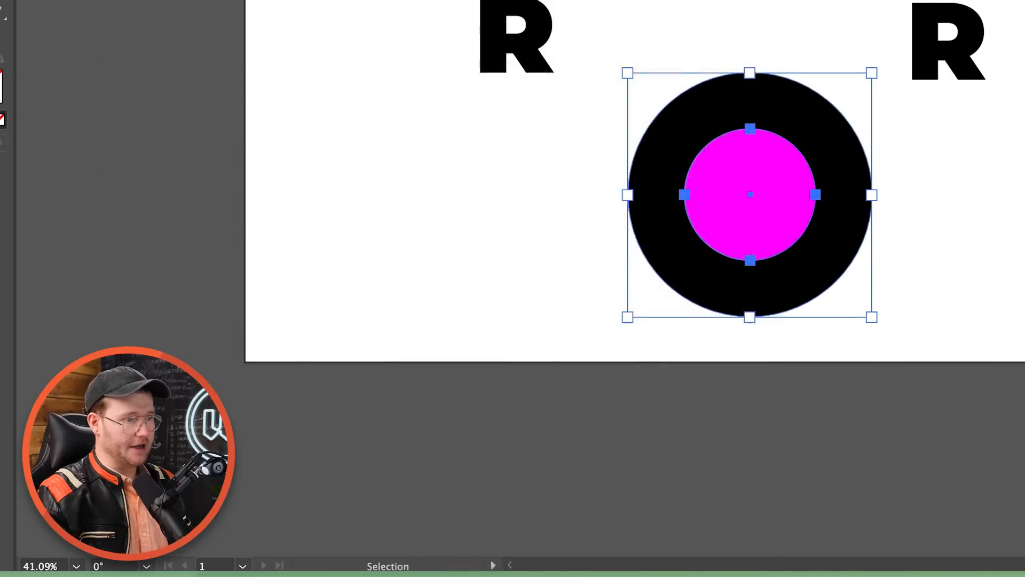
left_click(804, 290)
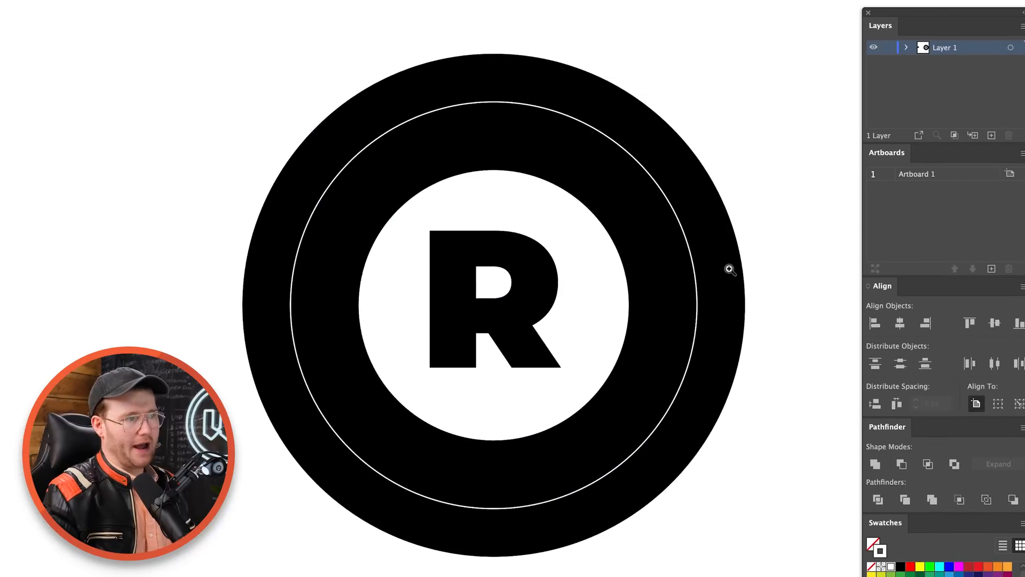
Set the words REAL WORLD along the thin circular path and size them to 48 pt.
left_click(260, 252)
type("REAL WORLD")
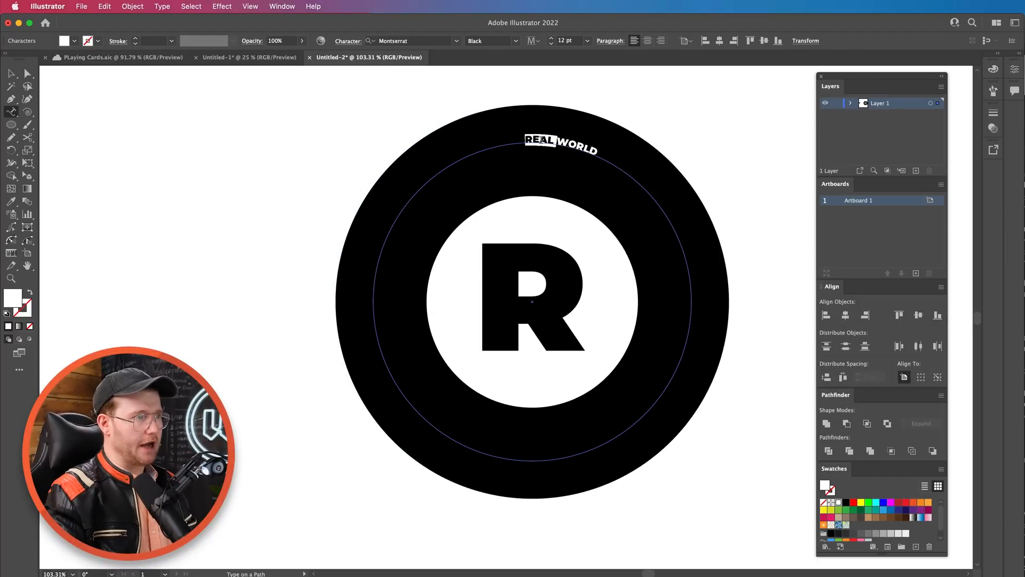
left_click(561, 144)
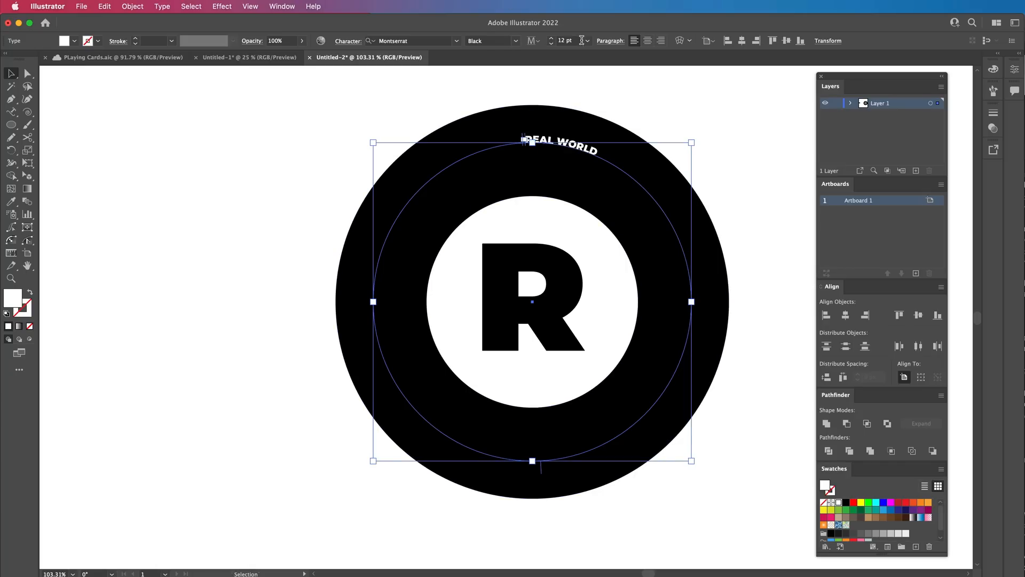
left_click(586, 41)
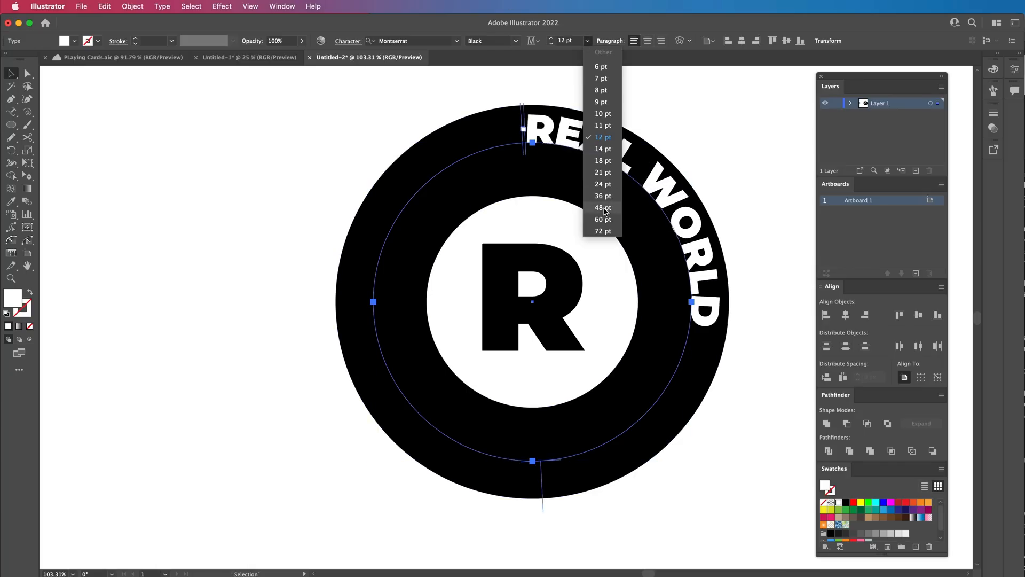
left_click(602, 207)
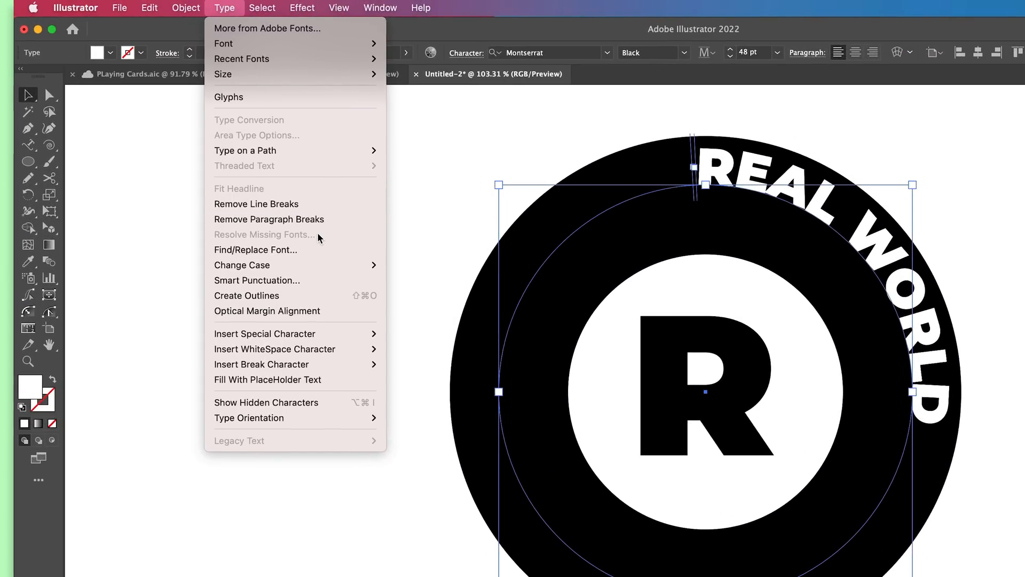
mouse_move(246, 151)
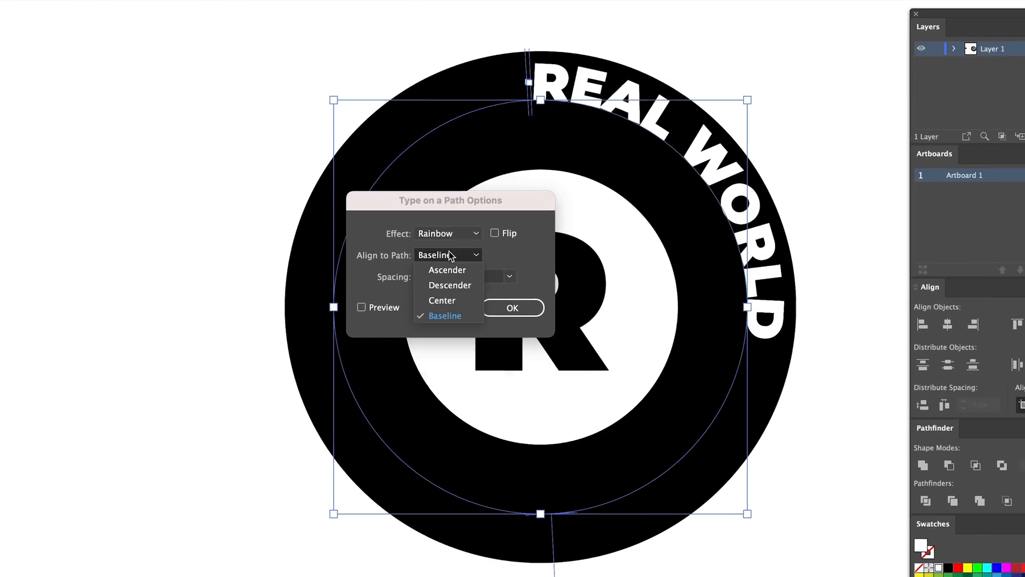
Set Type on a Path Options to Align to Path: Center so REAL WORLD sits within the ring.
left_click(442, 300)
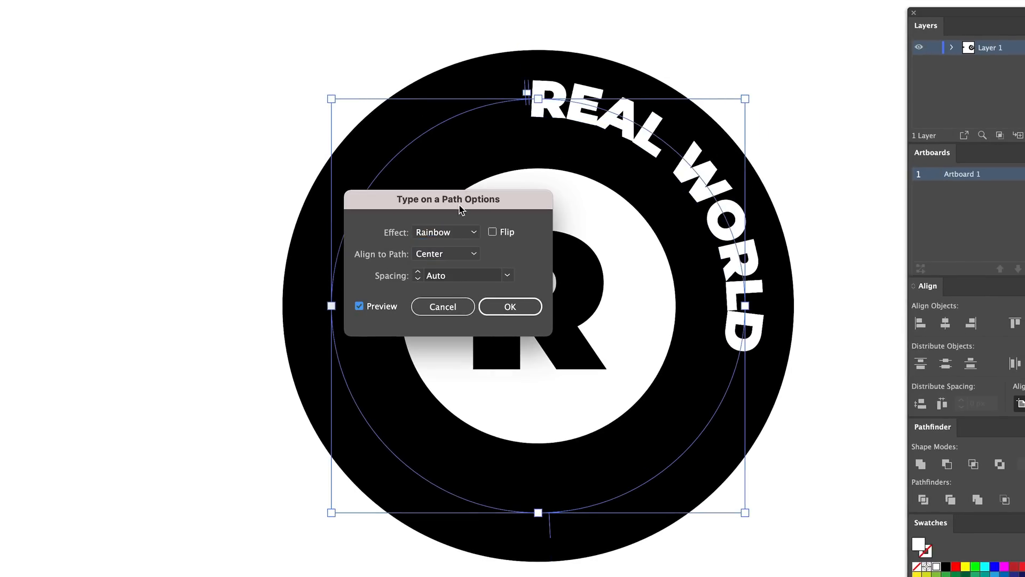
left_click_drag(447, 199, 154, 126)
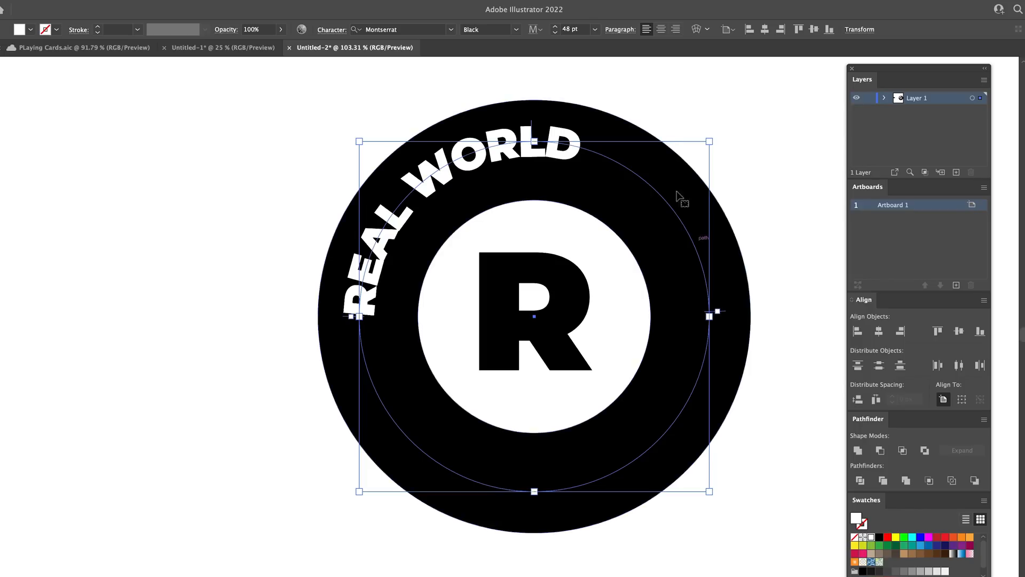
Rotate the path text so REAL WORLD arcs symmetrically across the top of the ring.
left_click(661, 29)
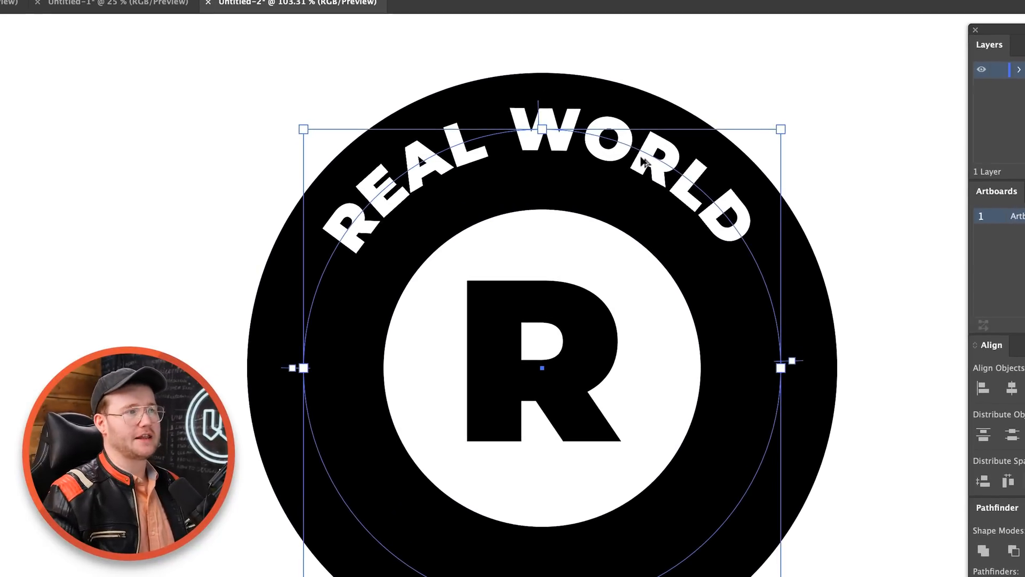
mouse_move(647, 165)
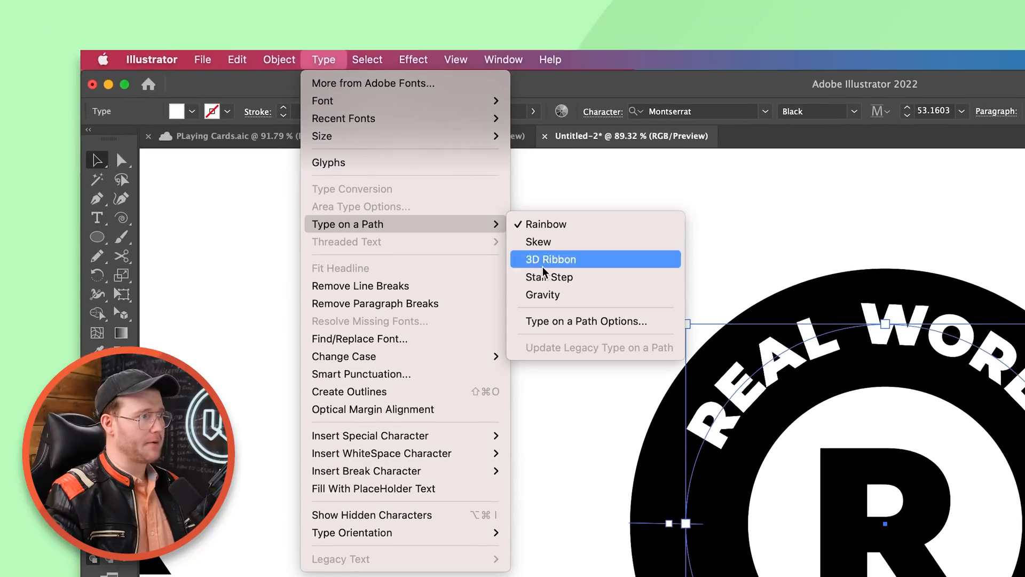
Preview the 3D Ribbon text-on-path effect on the REAL WORLD lettering.
left_click(586, 322)
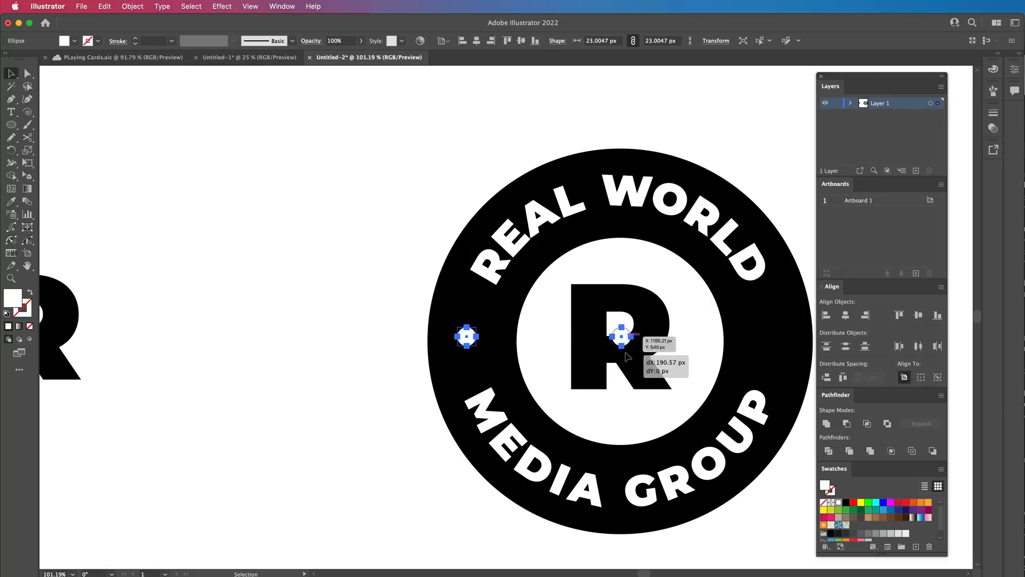
Place a small white separator dot on the ring's right side between the phrases.
left_click_drag(621, 336, 776, 336)
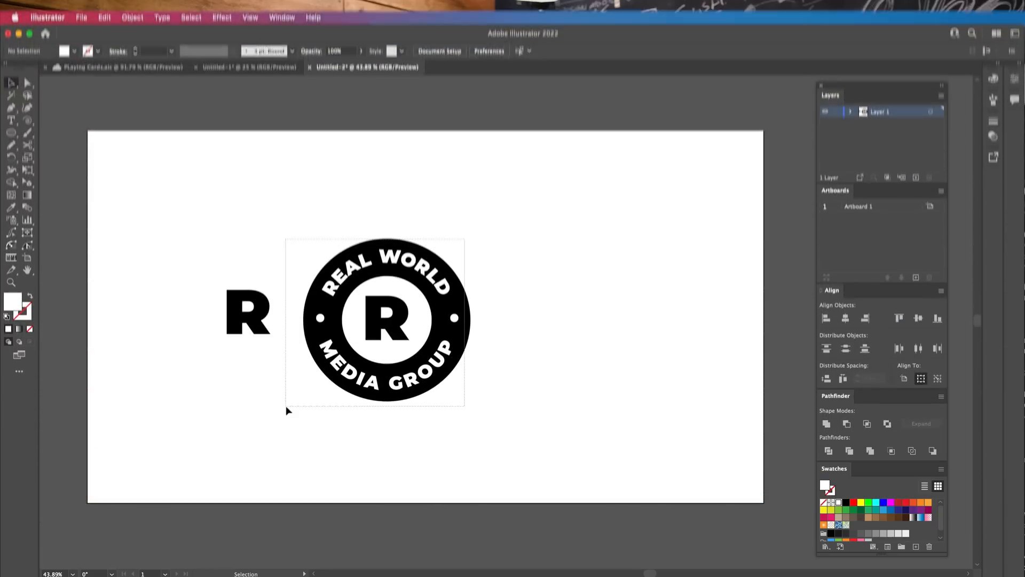
Alt-drag a duplicate of the R badge to the right and position it beside the original.
left_click_drag(385, 317, 637, 317)
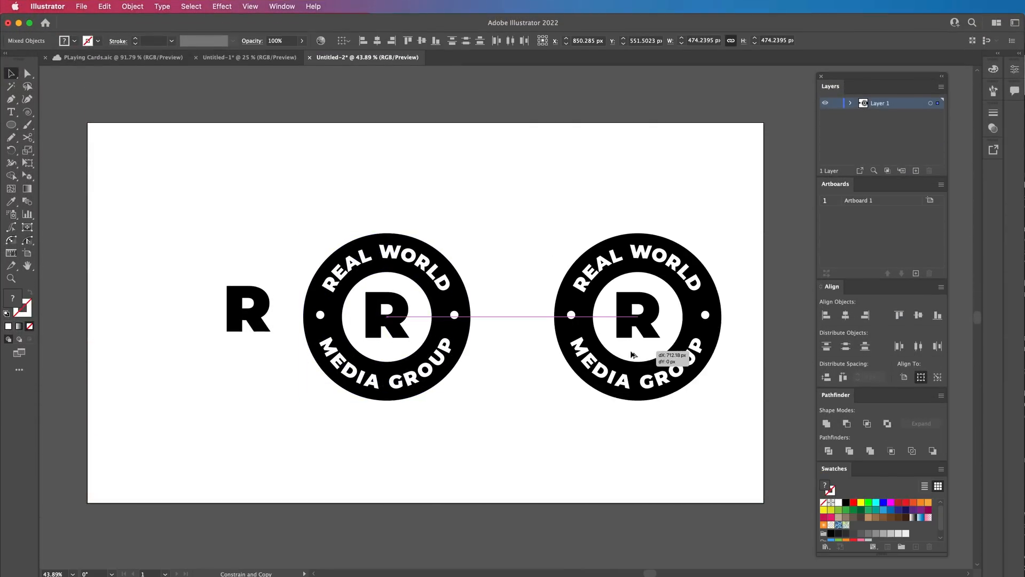
left_click_drag(637, 315, 585, 315)
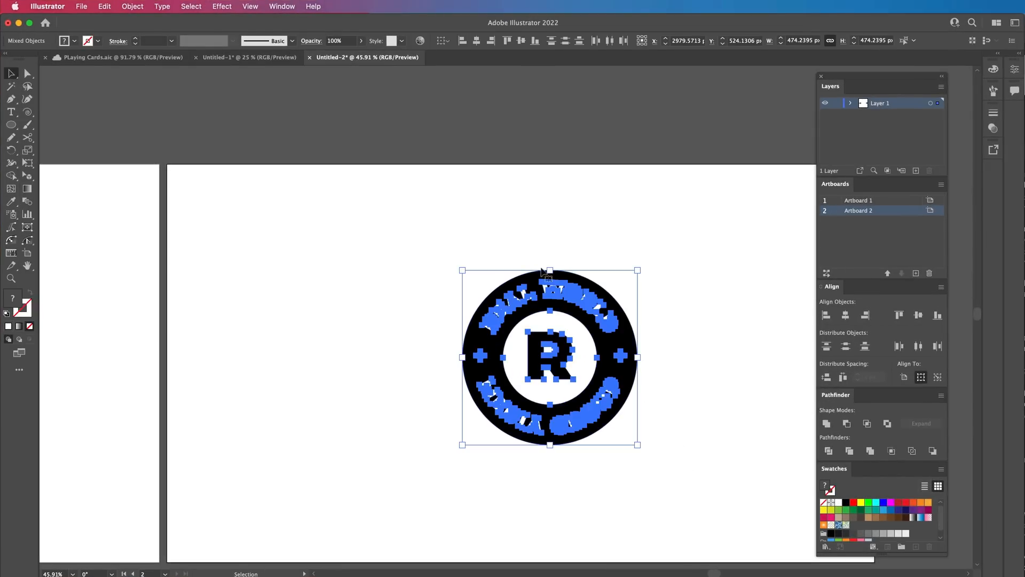
Rasterize the badge copy via Object > Rasterize at RGB High (300 ppi).
left_click(131, 7)
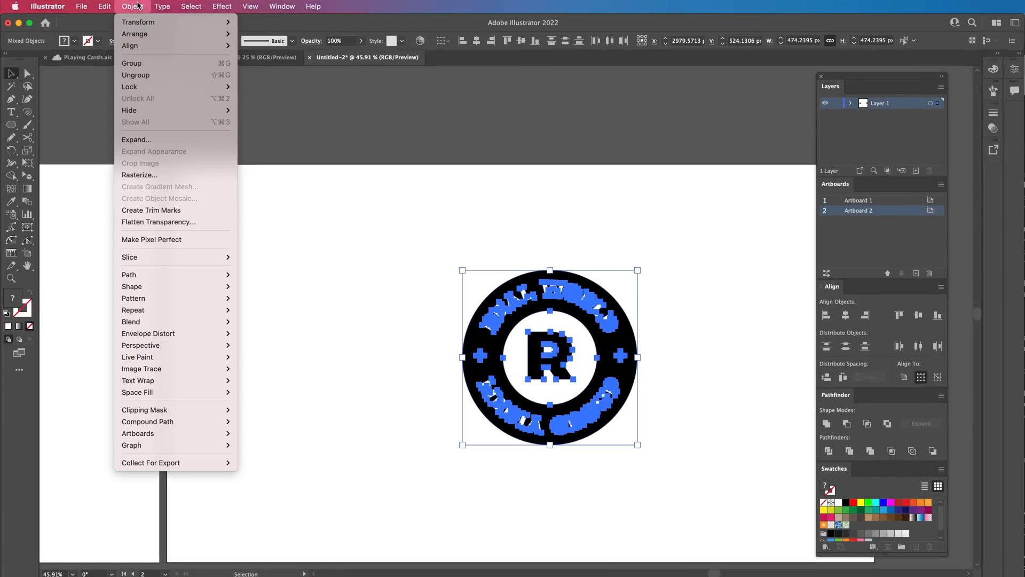
left_click(139, 174)
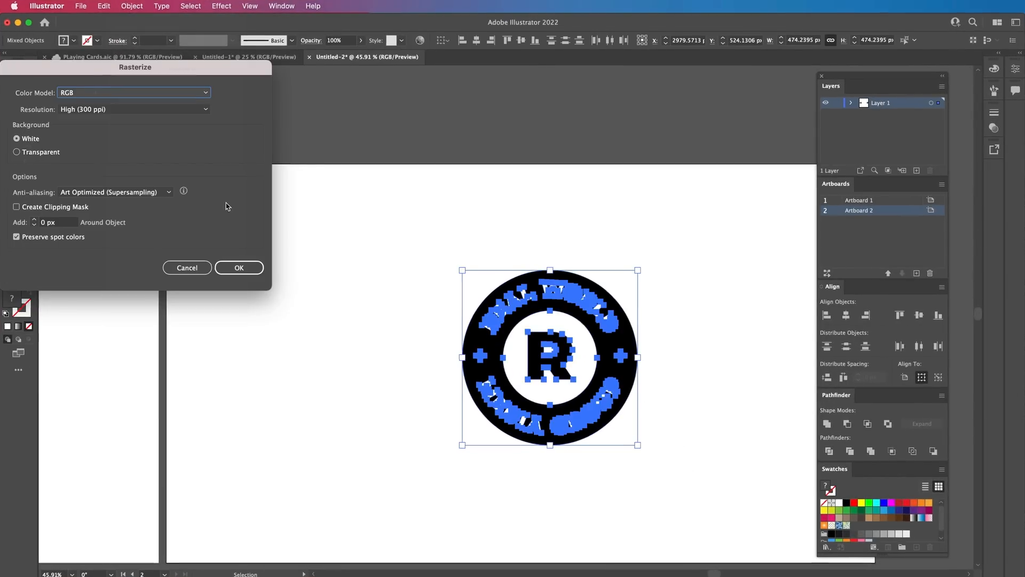
left_click(238, 267)
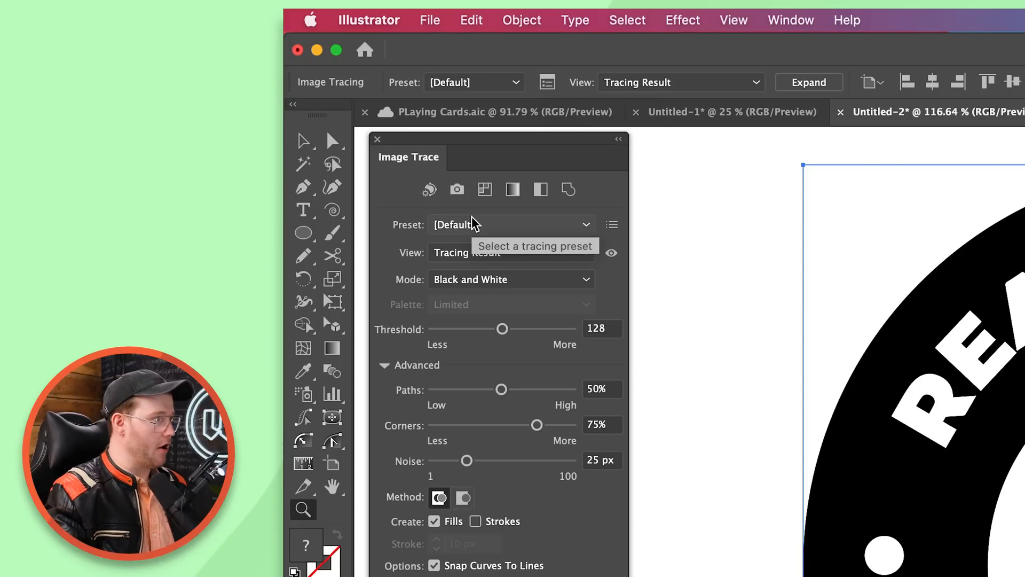
Image Trace the badge with a black-and-white preset, tuning the Paths fitting slider.
left_click(511, 224)
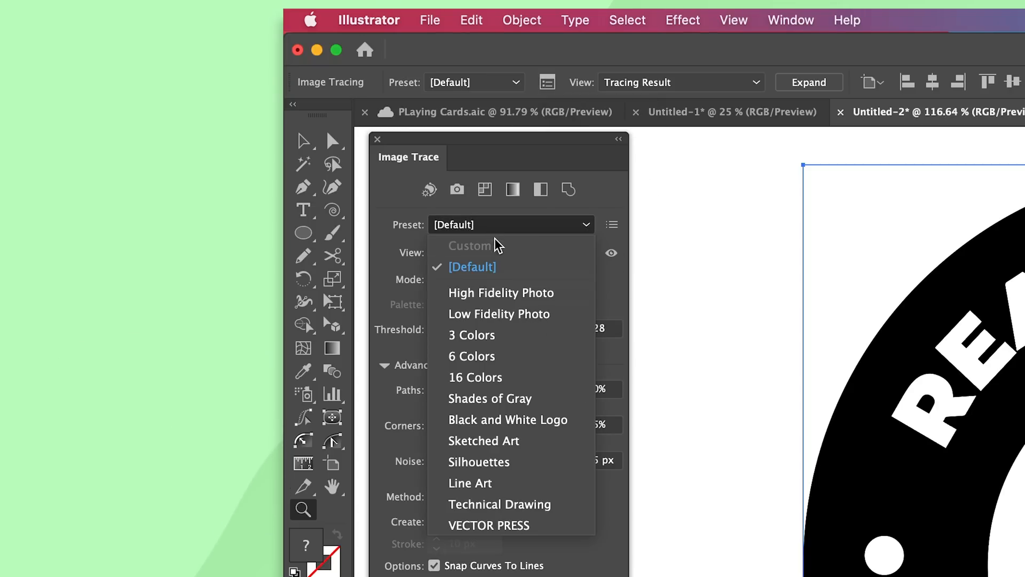
left_click(507, 418)
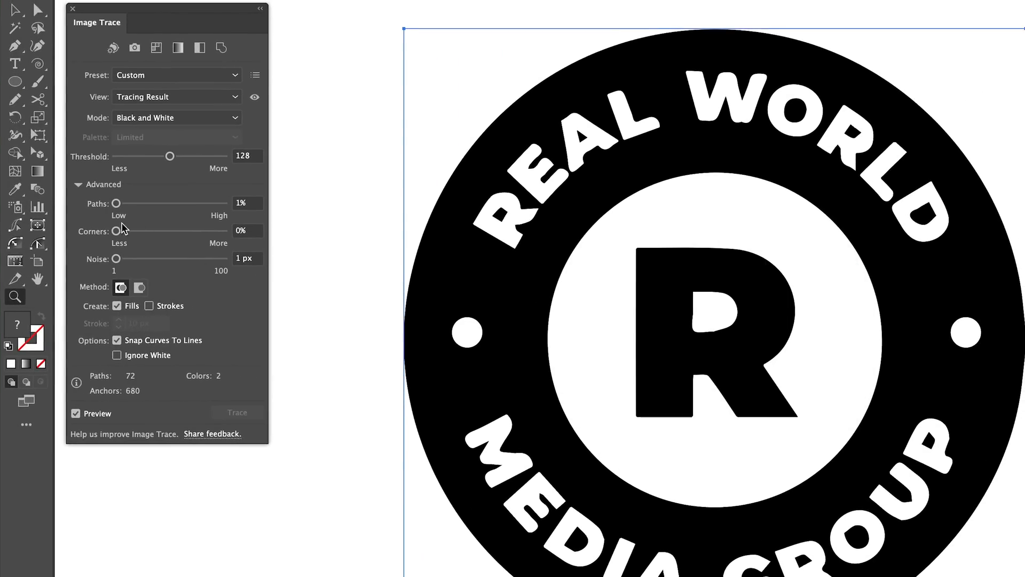
left_click_drag(116, 203, 165, 203)
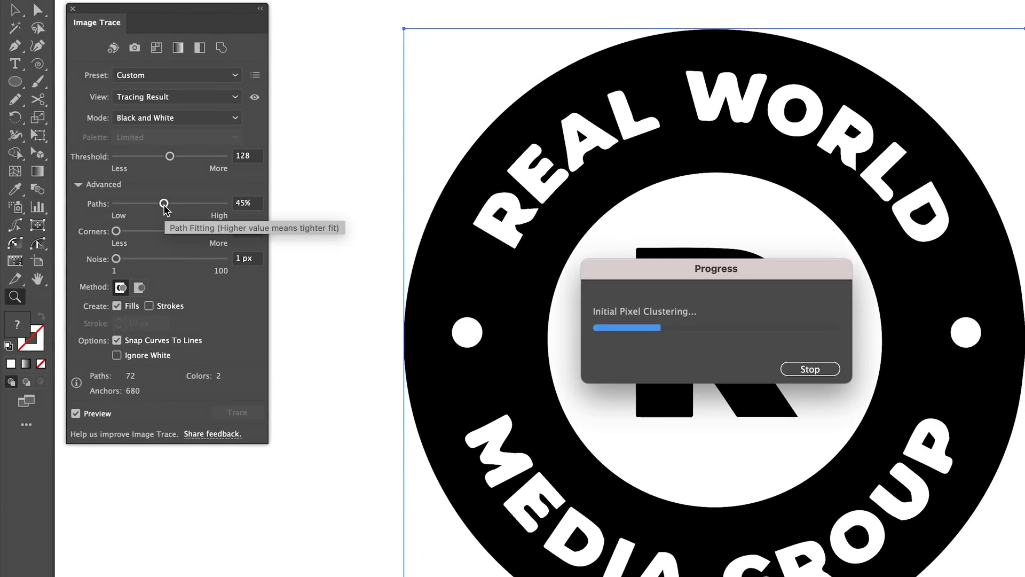
left_click_drag(164, 203, 146, 203)
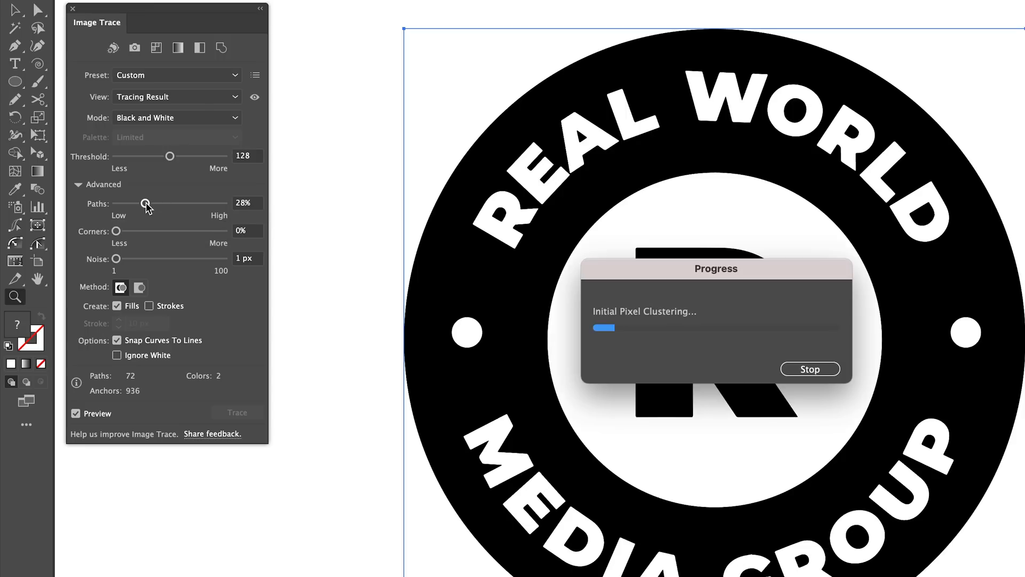
left_click_drag(146, 203, 136, 203)
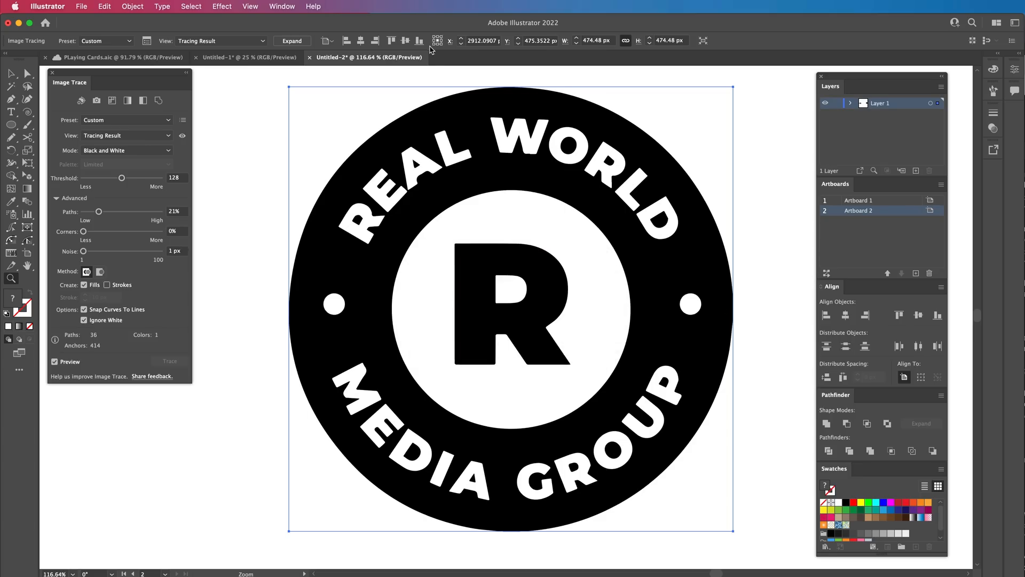
left_click(292, 40)
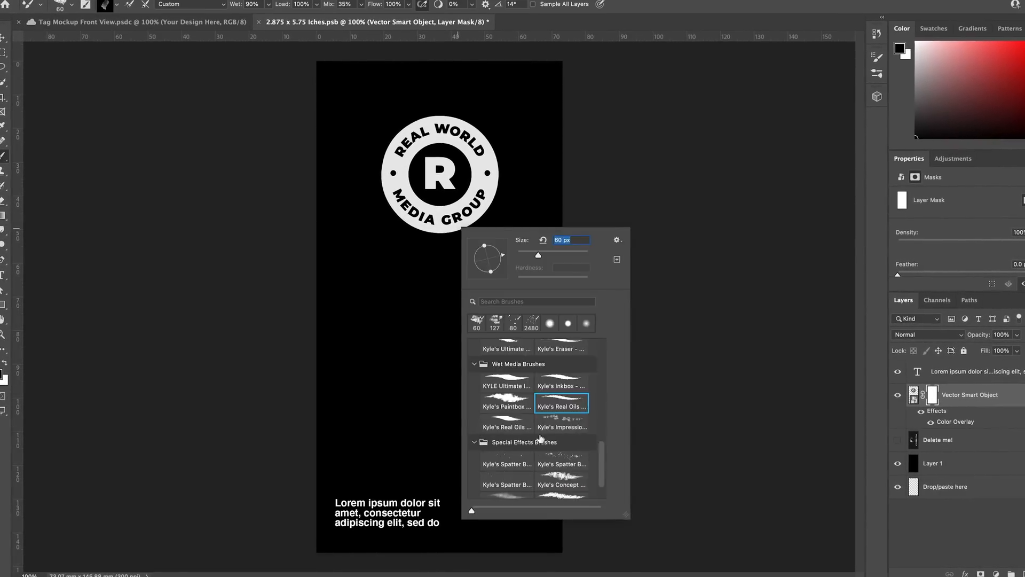
Scroll down the Envato Elements homepage after leaving the Photoshop tag mockup.
scroll("down", 3)
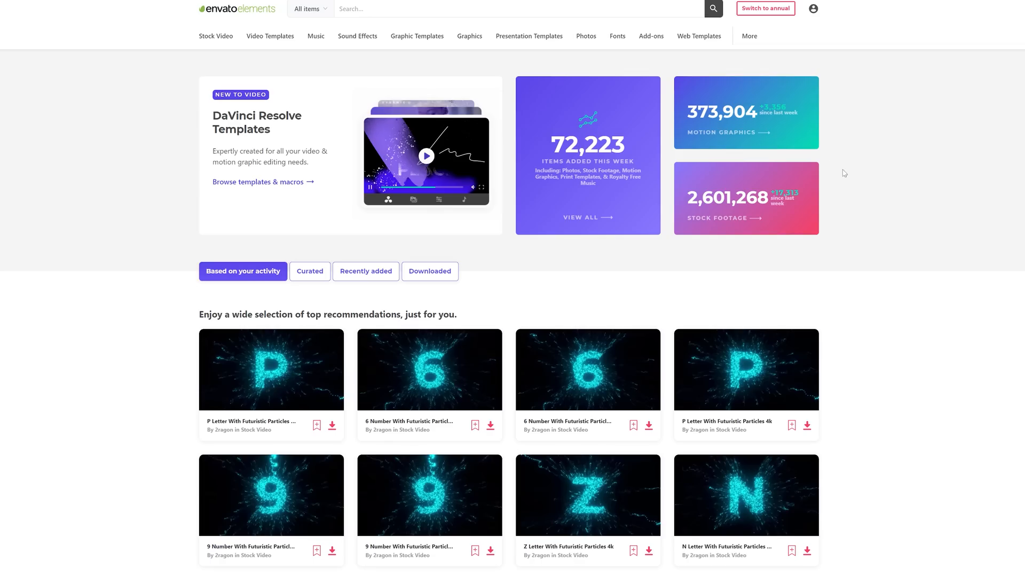
Go to My Downloads from the account menu and browse the previously downloaded assets.
left_click(813, 8)
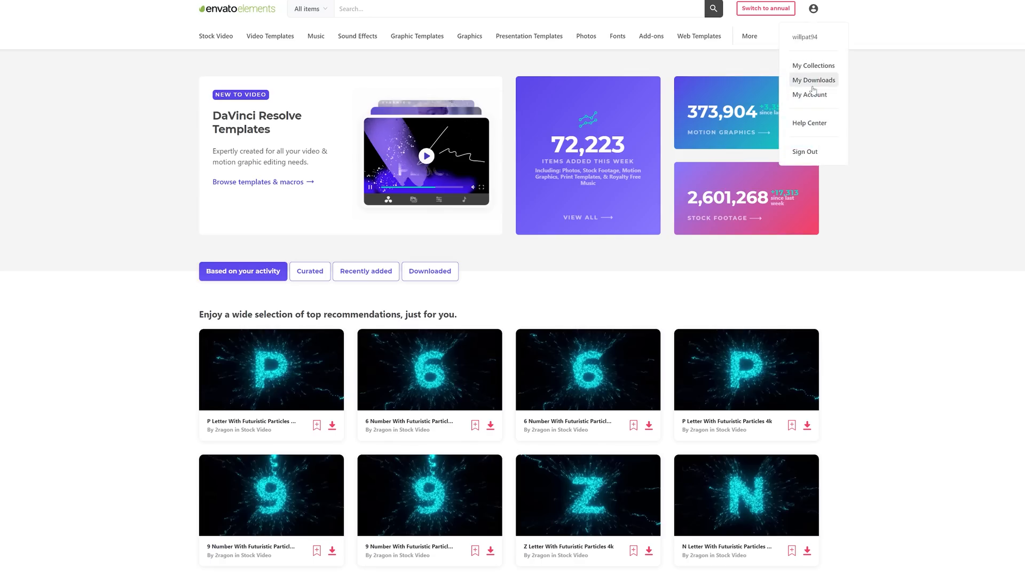
left_click(814, 80)
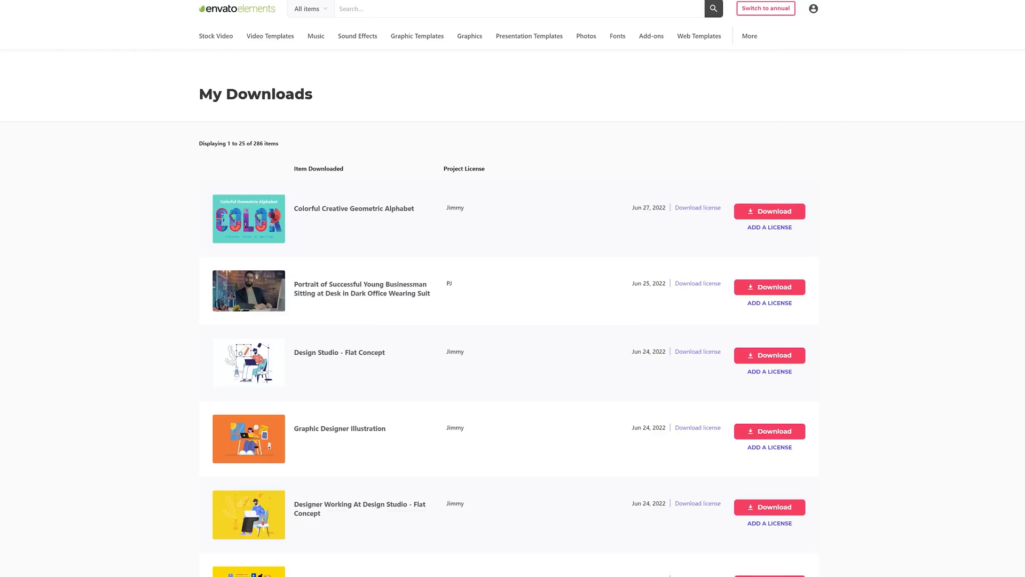
scroll("down", 3)
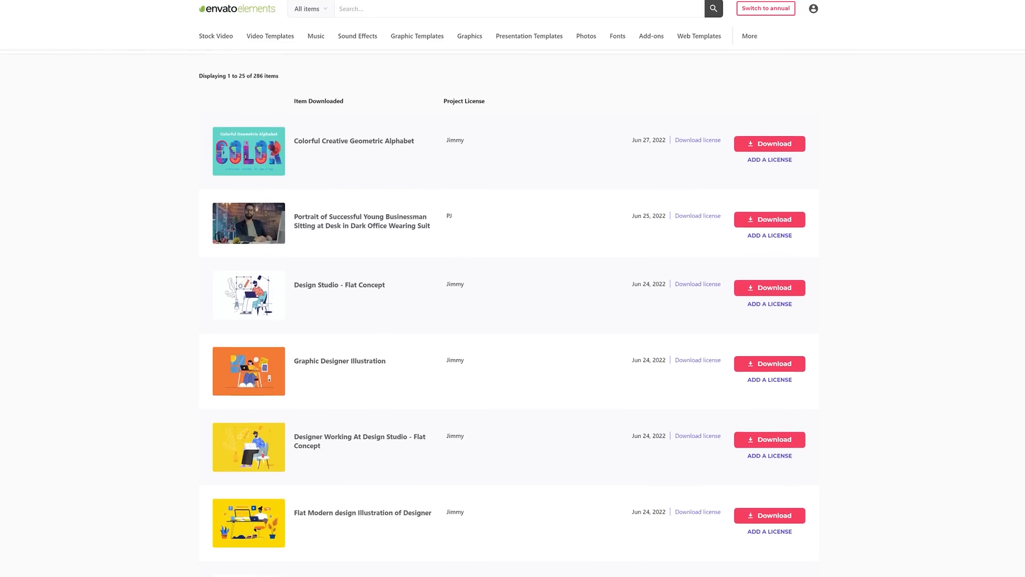
scroll("down", 3)
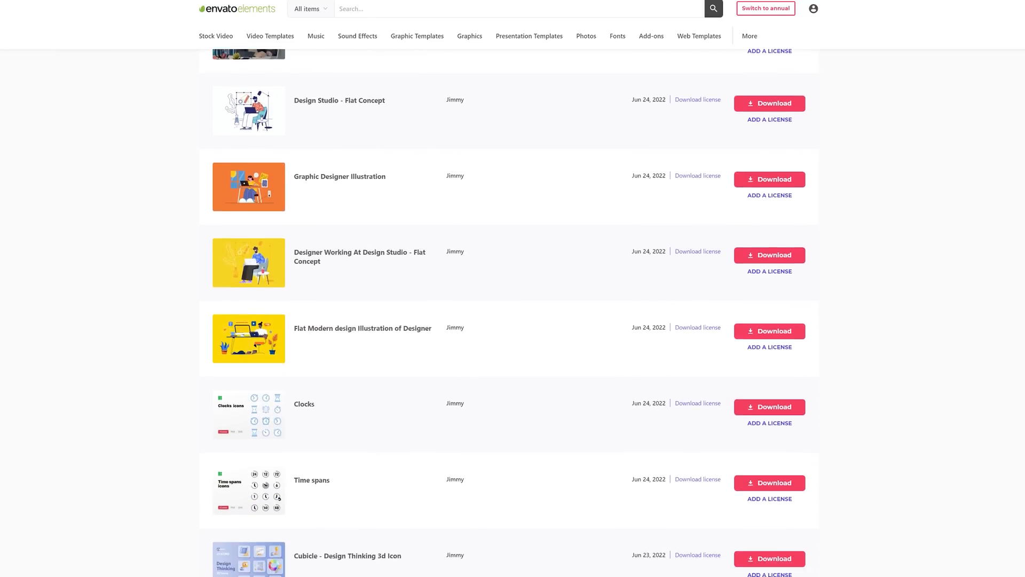